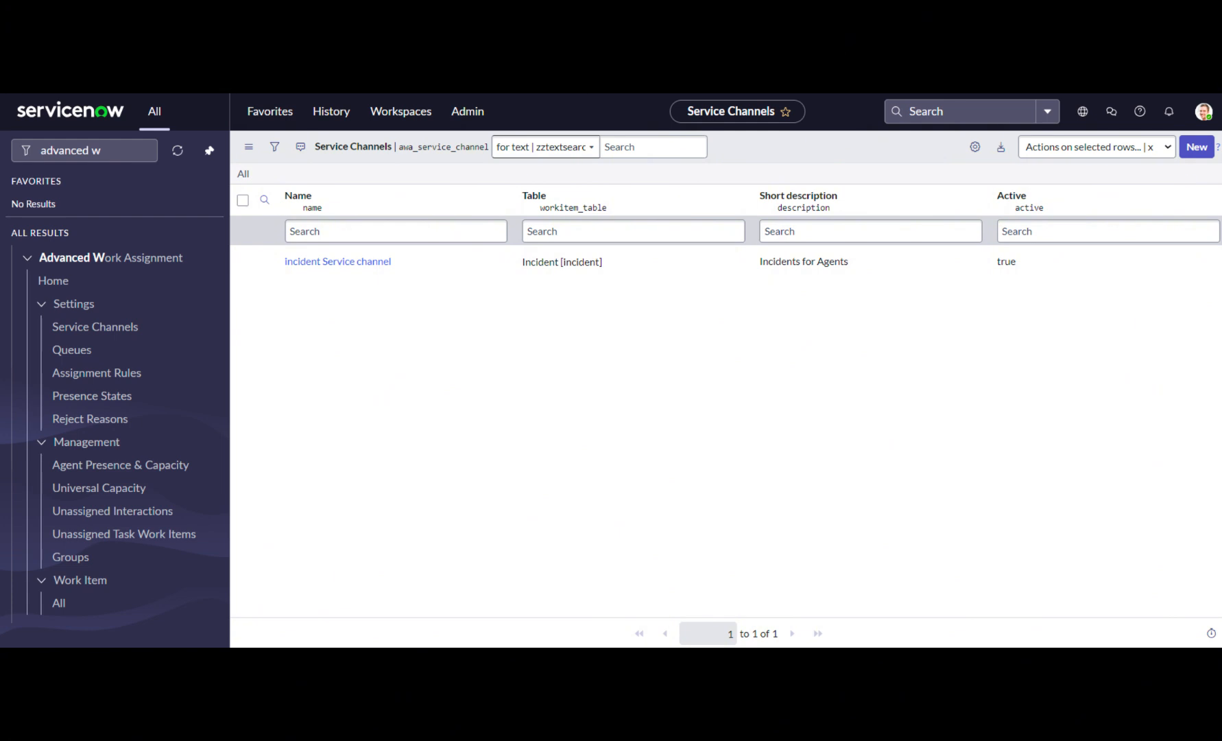
Open the Incident Service channel record from the Service Channels list.
click(337, 261)
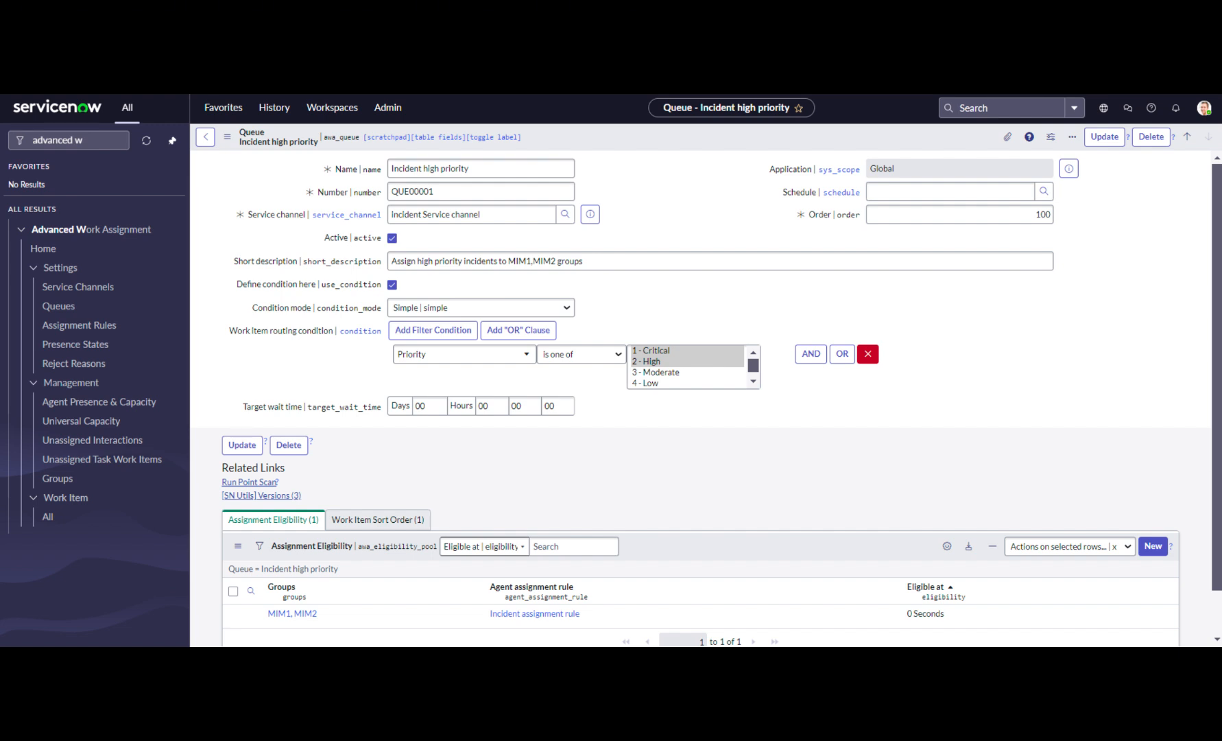
Open the Incident high priority queue routing Critical and High incidents to MIM1 and MIM2.
click(1152, 546)
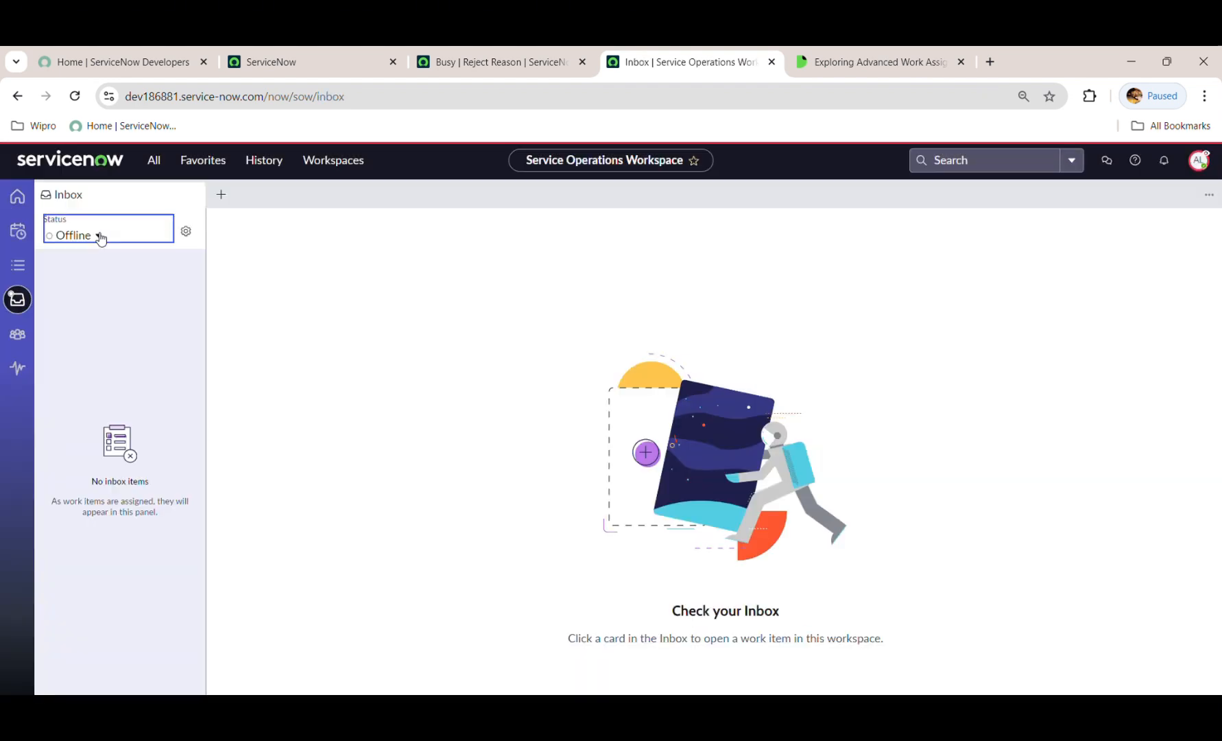
Set the agent's inbox status to Available so INC0010013 arrives as a work item.
click(74, 234)
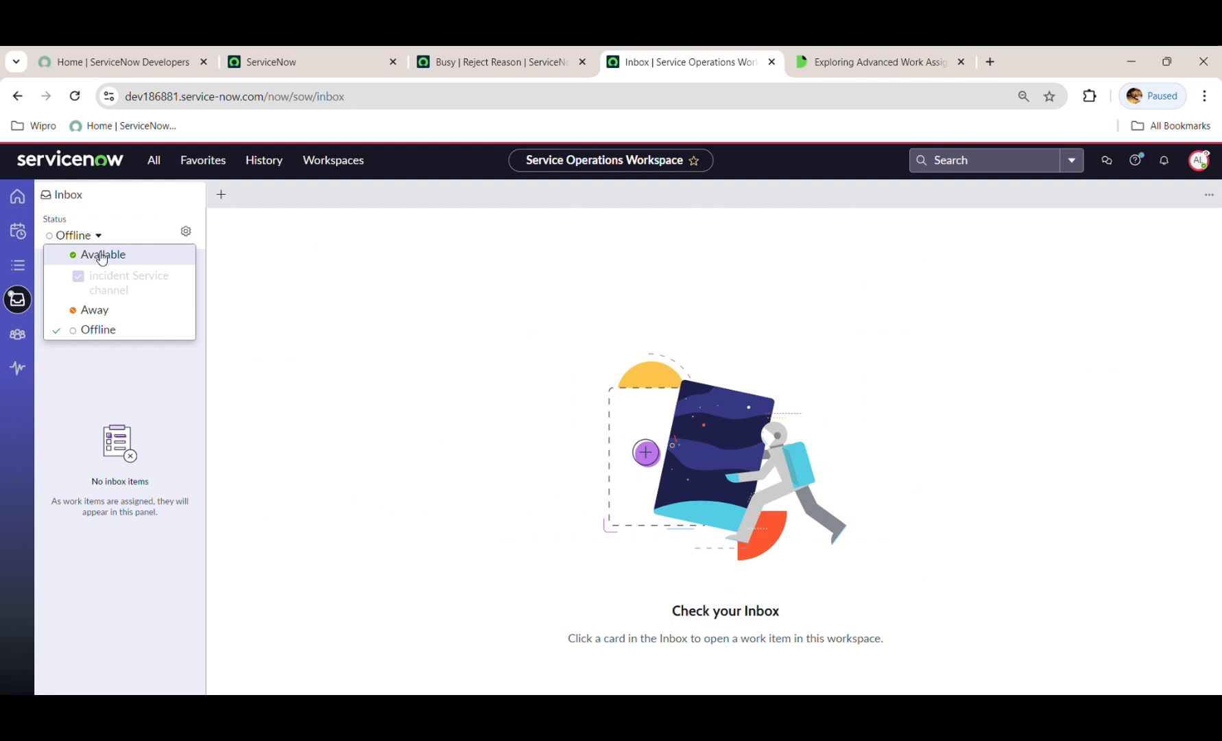
click(101, 253)
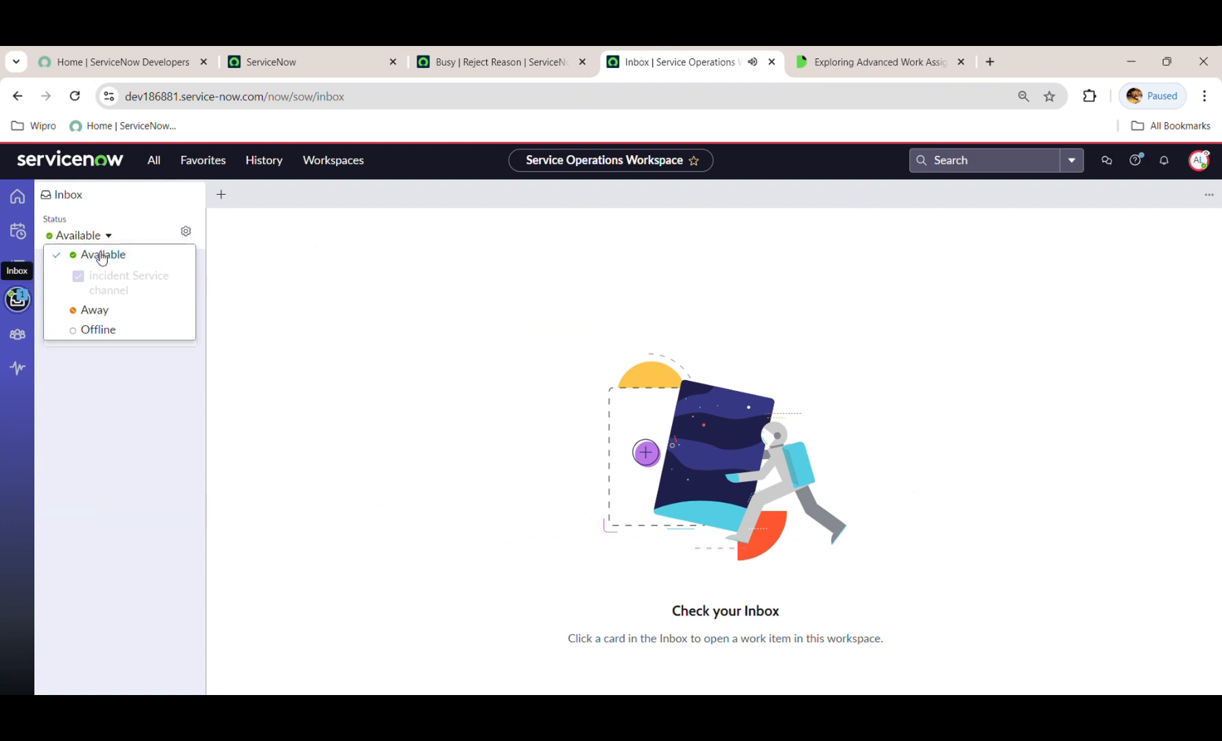
click(101, 254)
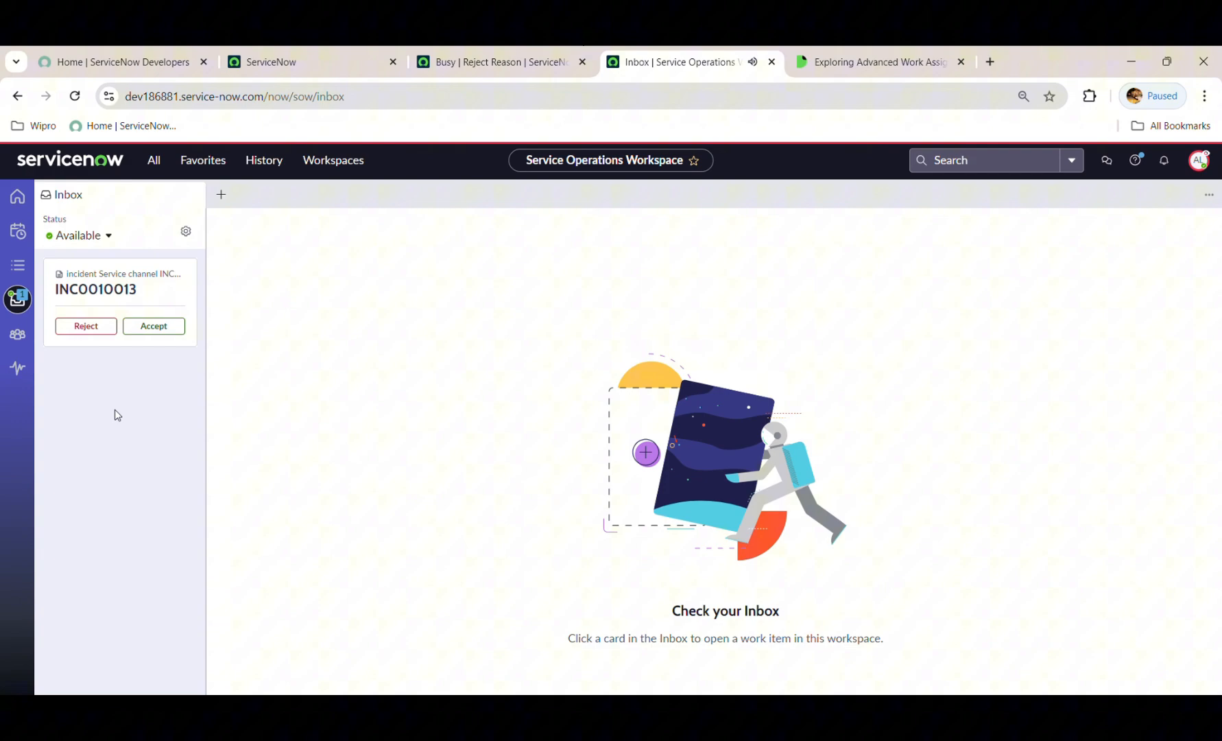
click(116, 288)
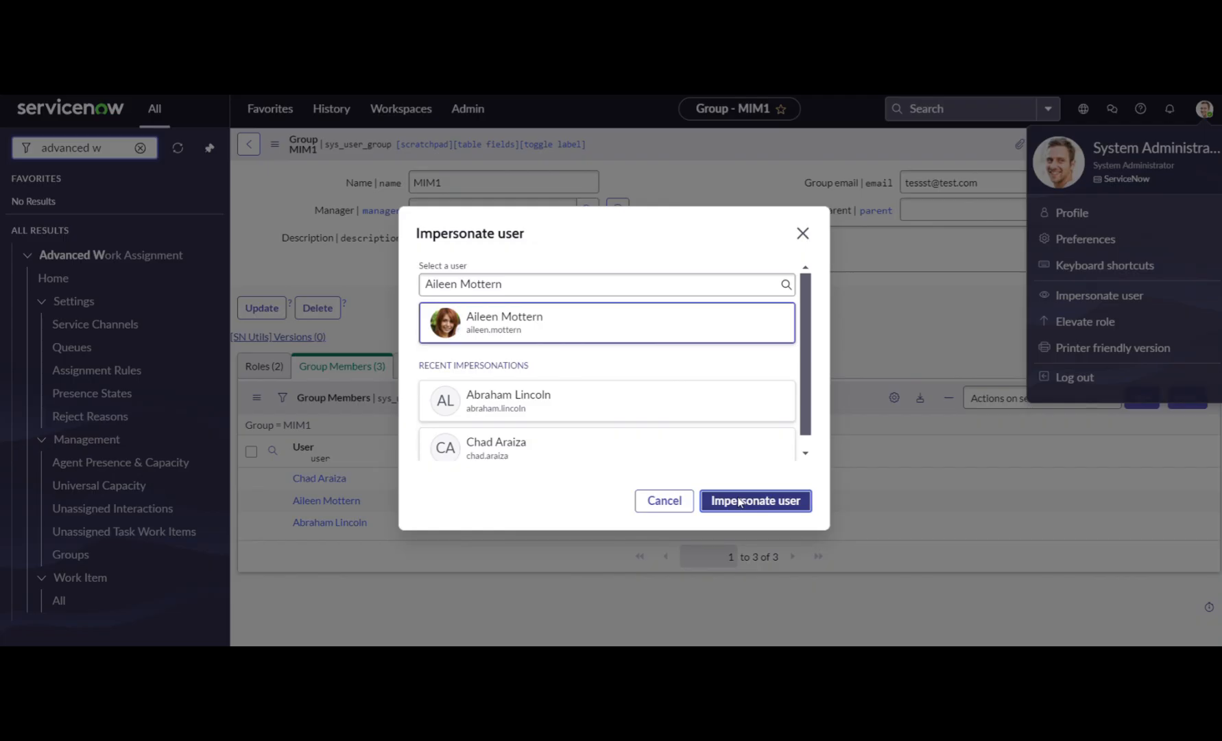
Impersonate the next MIM1 member, dismiss the welcome tour and reach the inbox status choices.
click(753, 499)
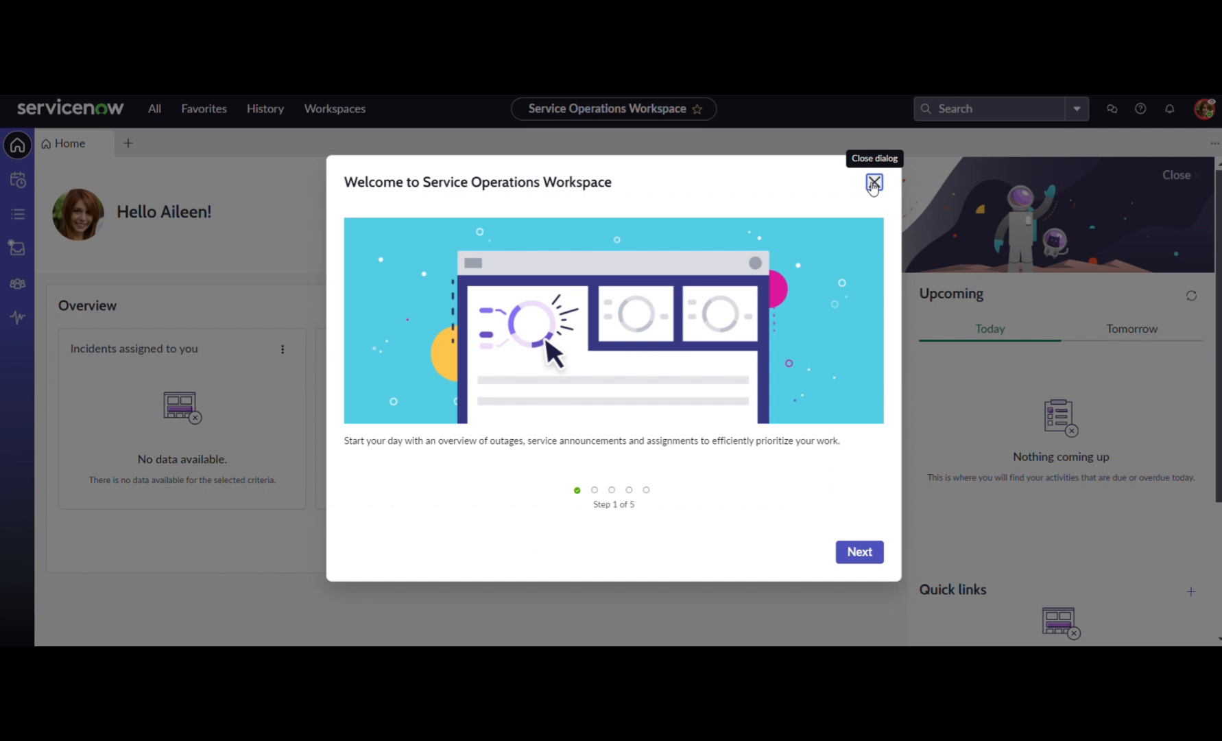
click(872, 184)
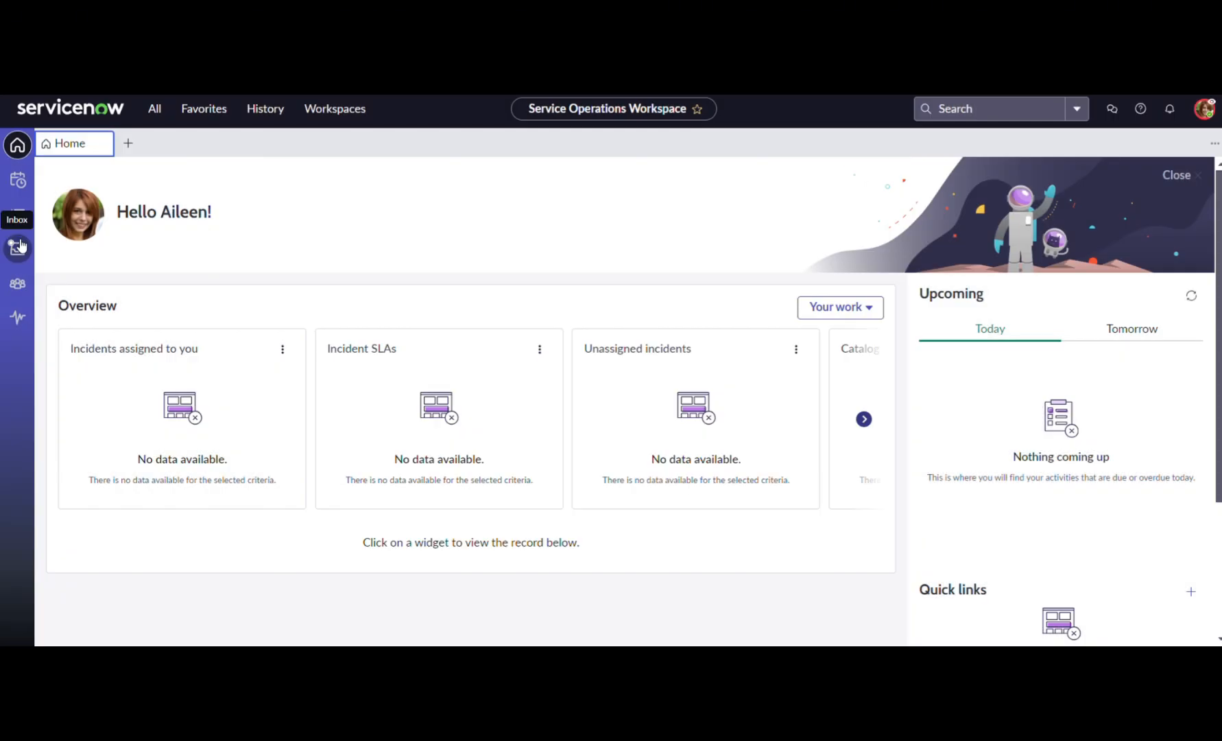
click(18, 247)
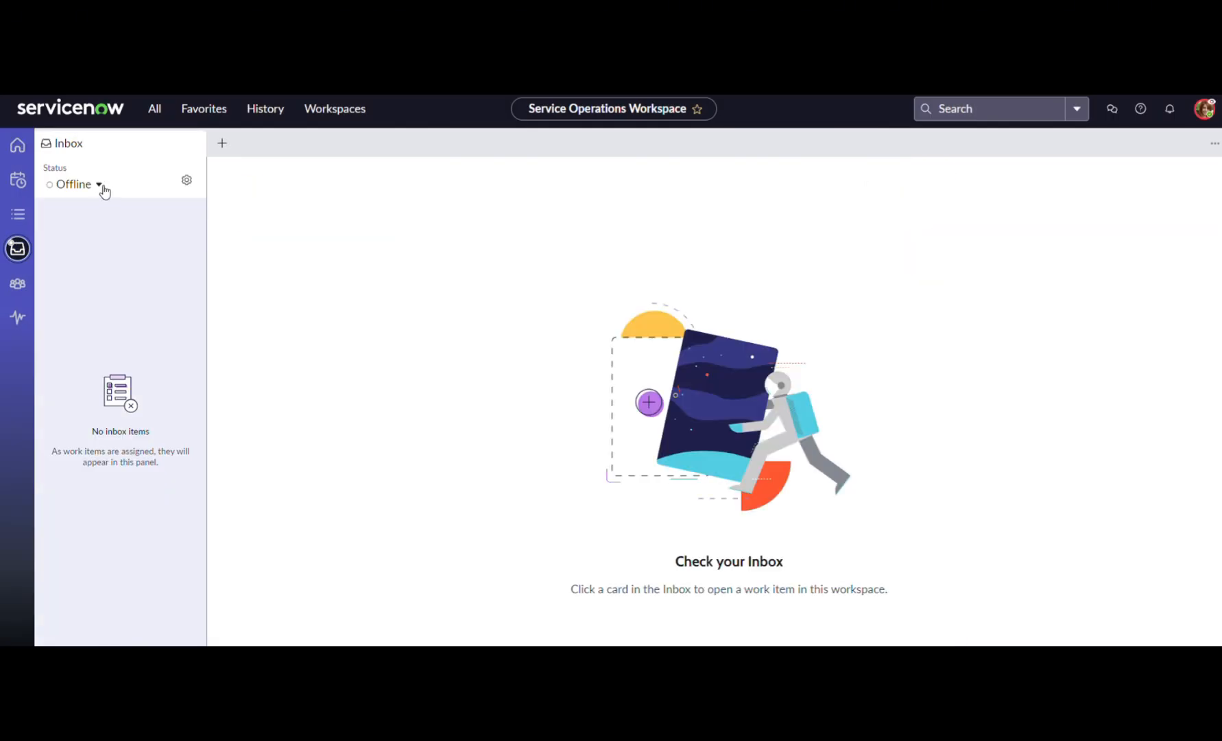
click(81, 183)
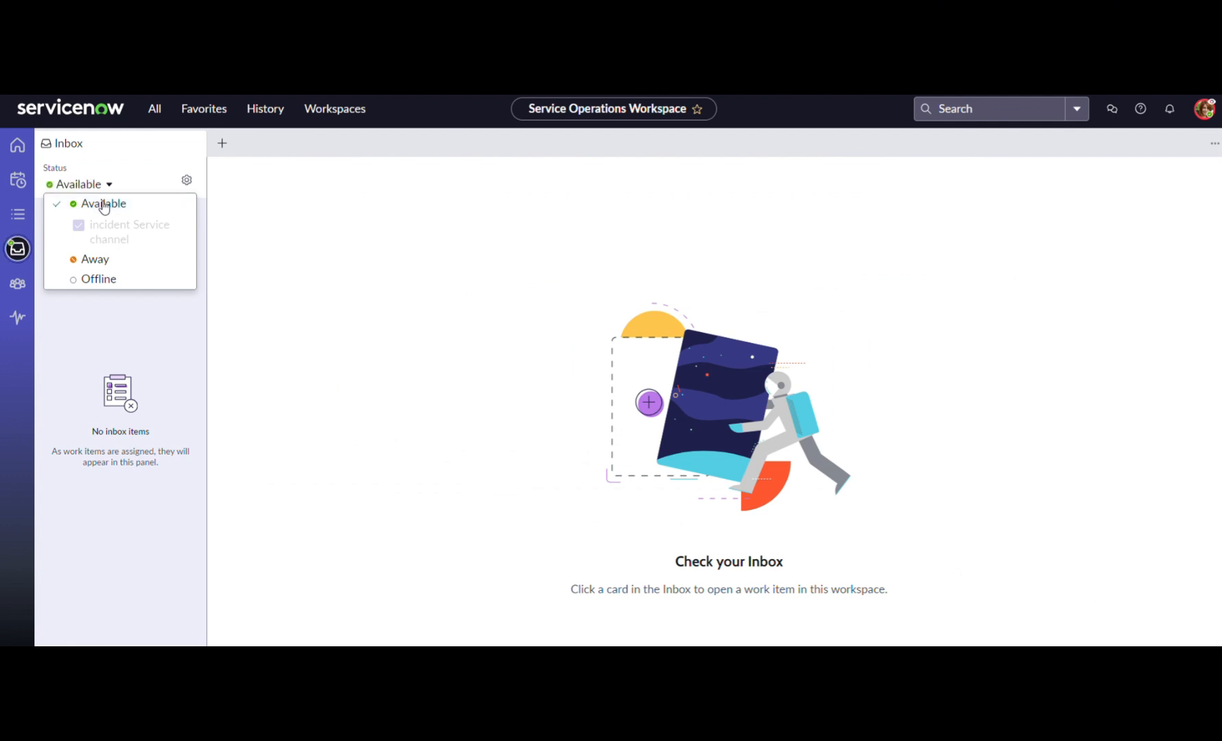
mouse_move(99, 279)
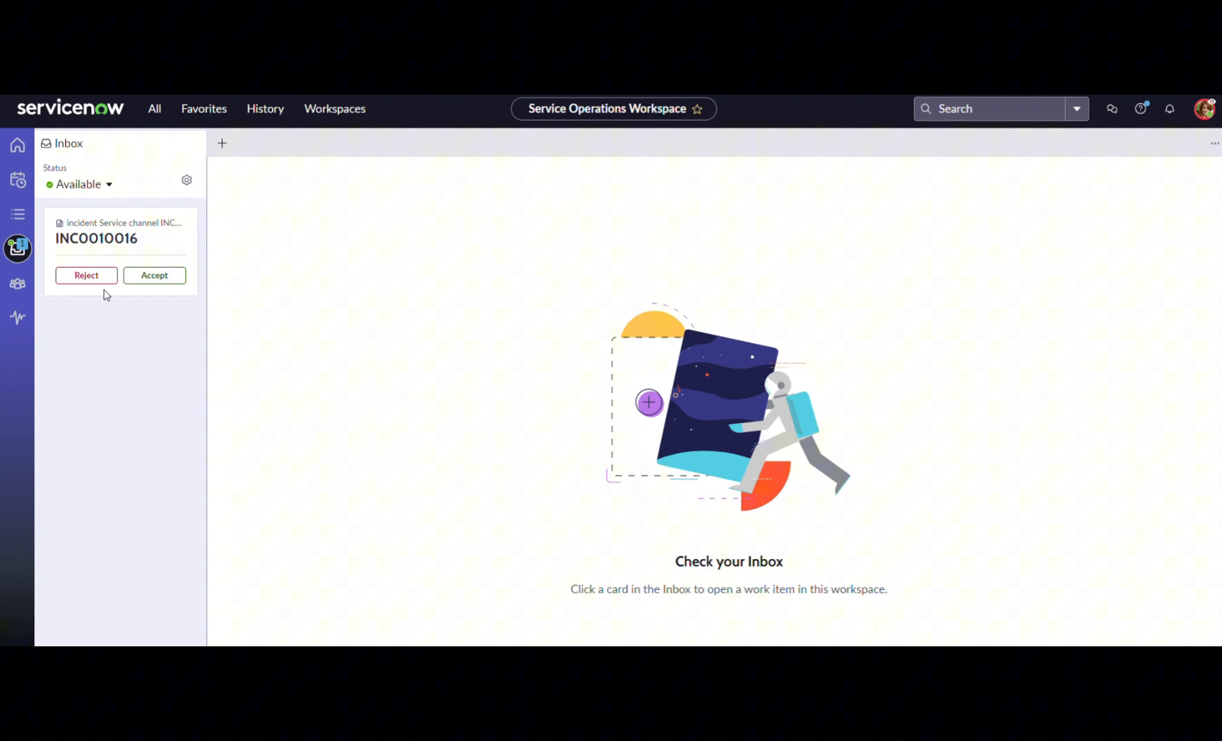
Reject incident INC0010016 and choose Busy as the rejection reason.
click(86, 275)
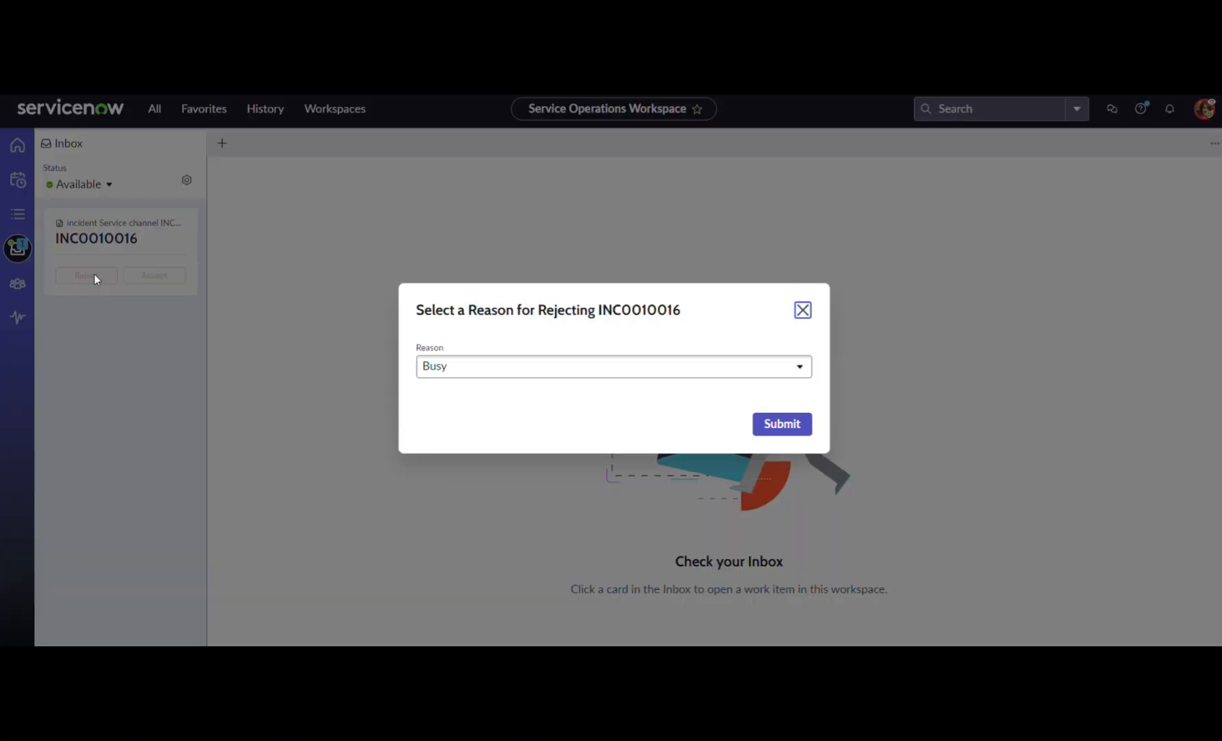
click(613, 366)
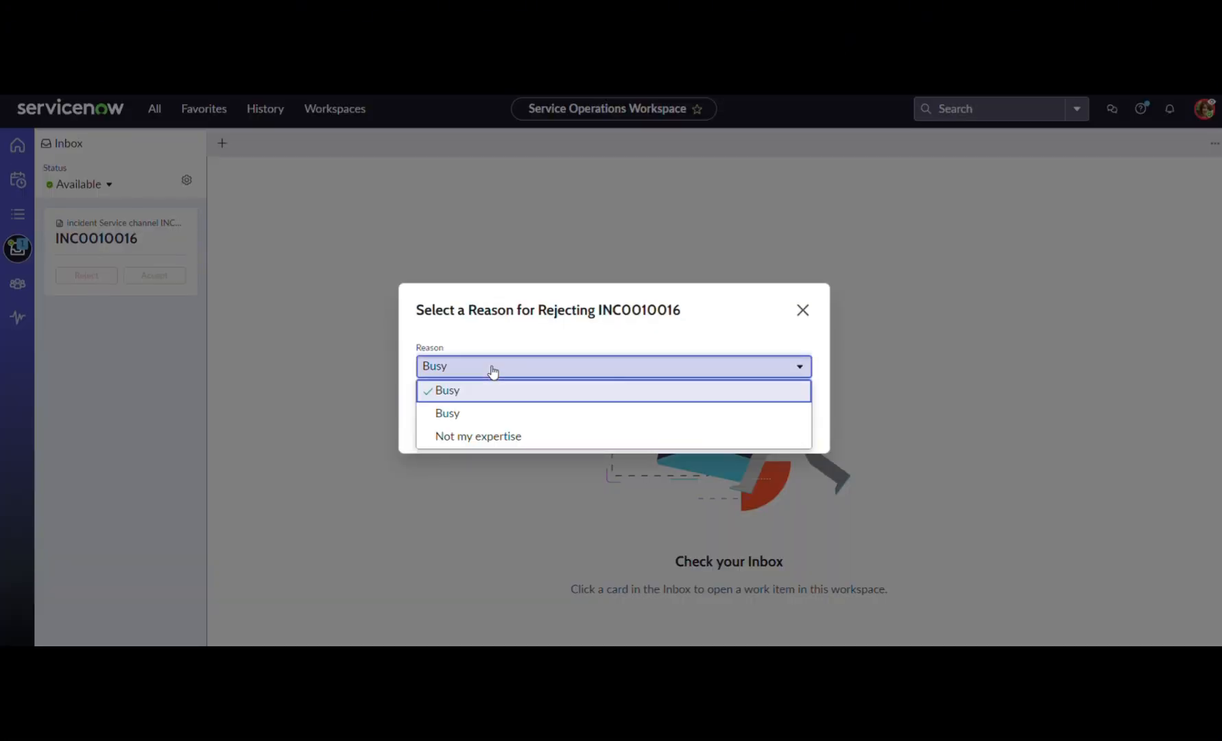